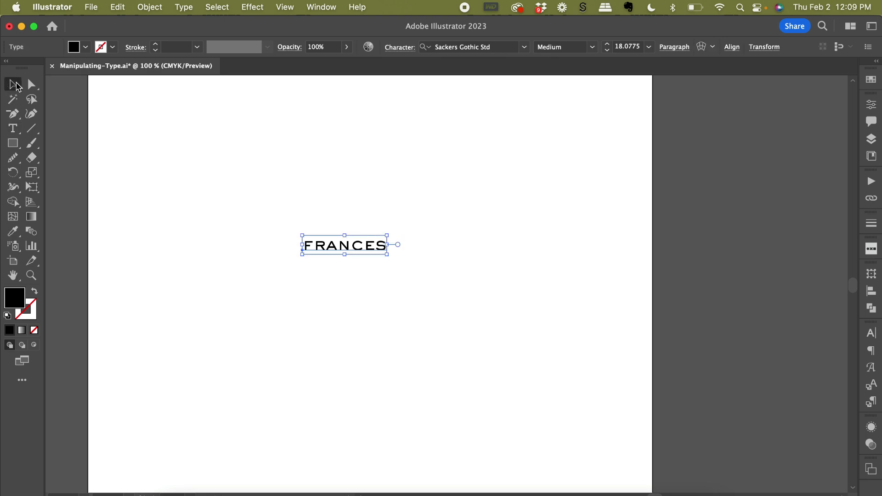
Set 'frances' in Bourbon St Regular and enlarge it to span most of the page
type("bourb")
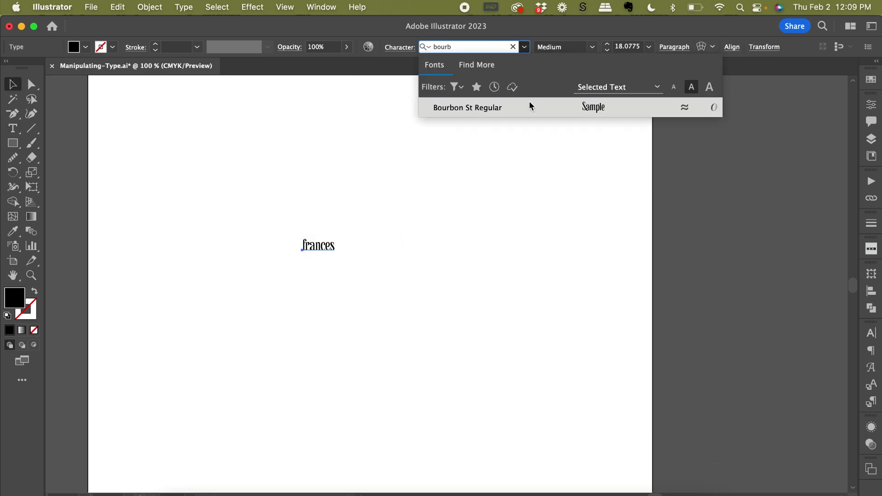
left_click(467, 108)
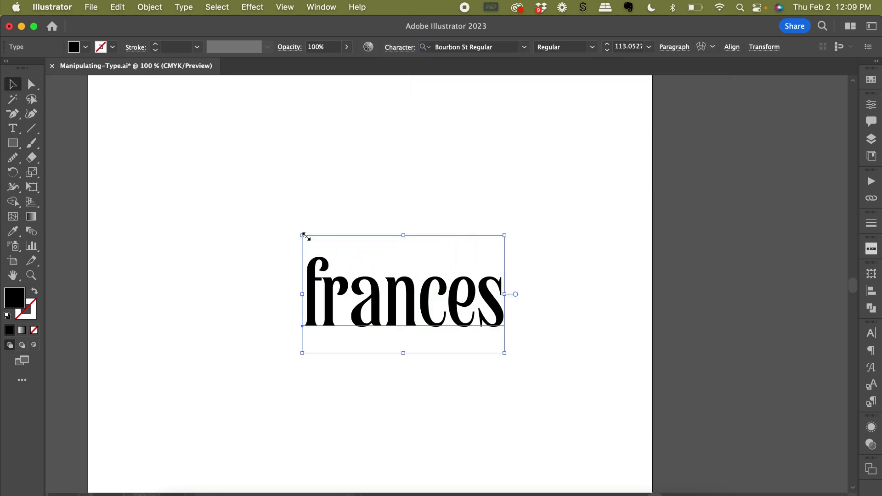
left_click_drag(302, 236, 192, 173)
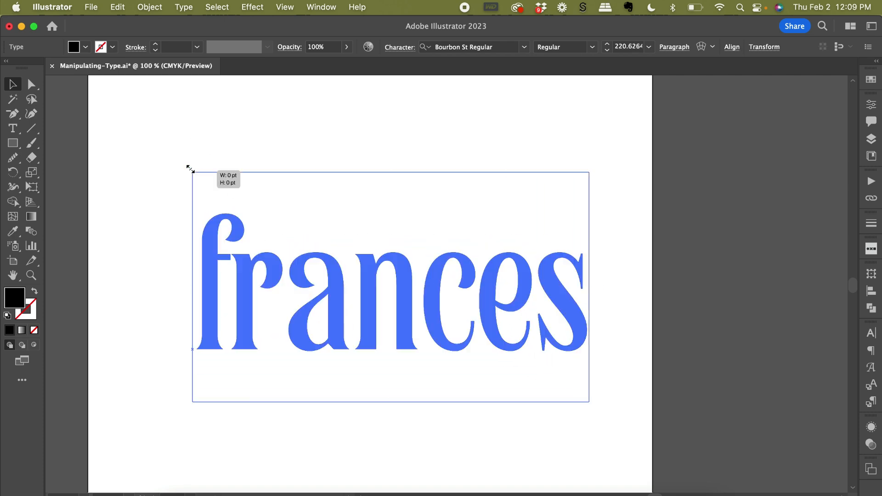
Show the list of Type panels from the Window menu
left_click(322, 6)
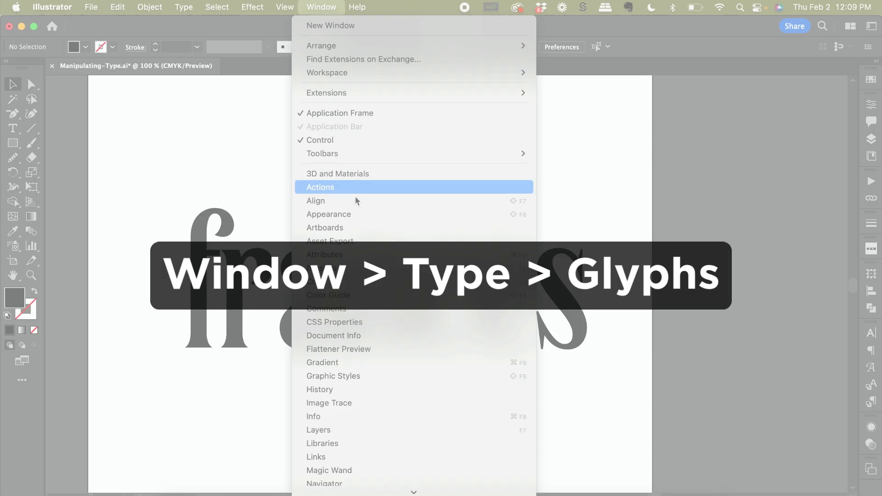
scroll("down", 3)
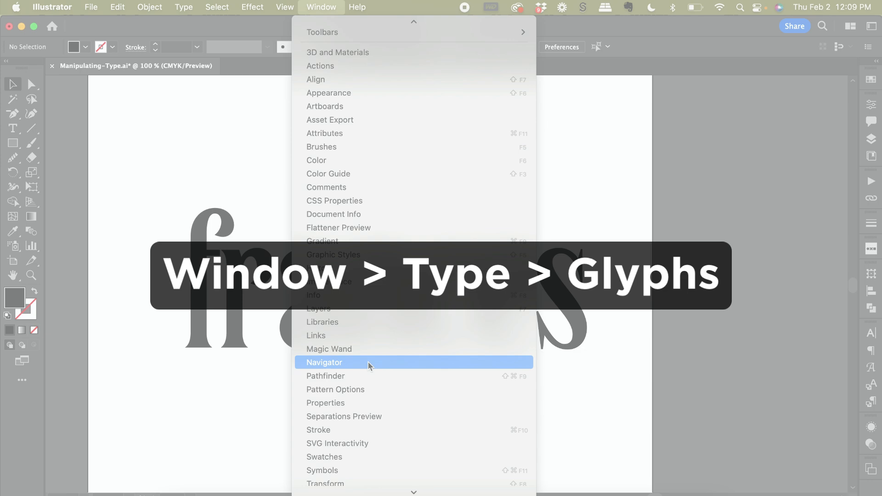
mouse_move(315, 417)
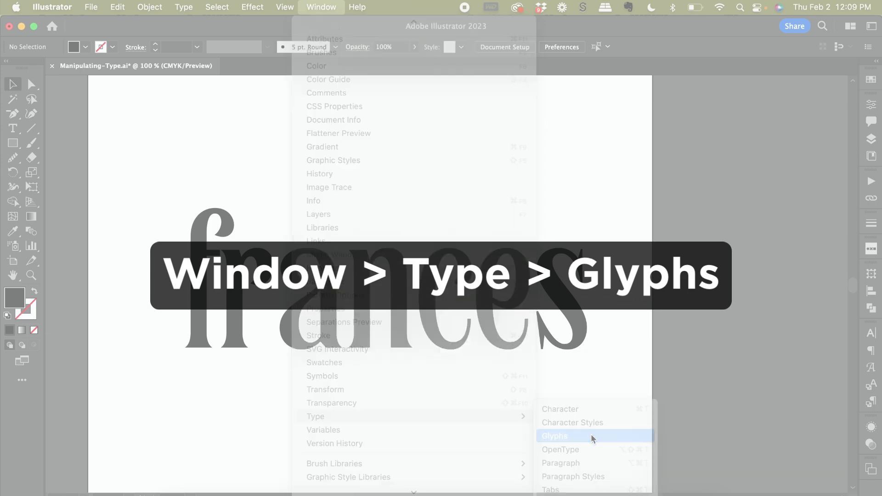
Open the Glyphs panel showing the Bourbon St Regular glyph table
left_click(553, 435)
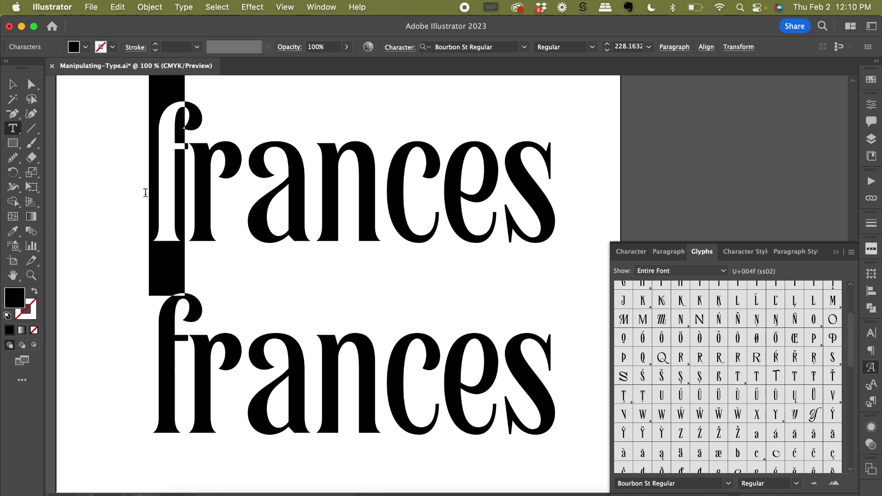
left_click(719, 465)
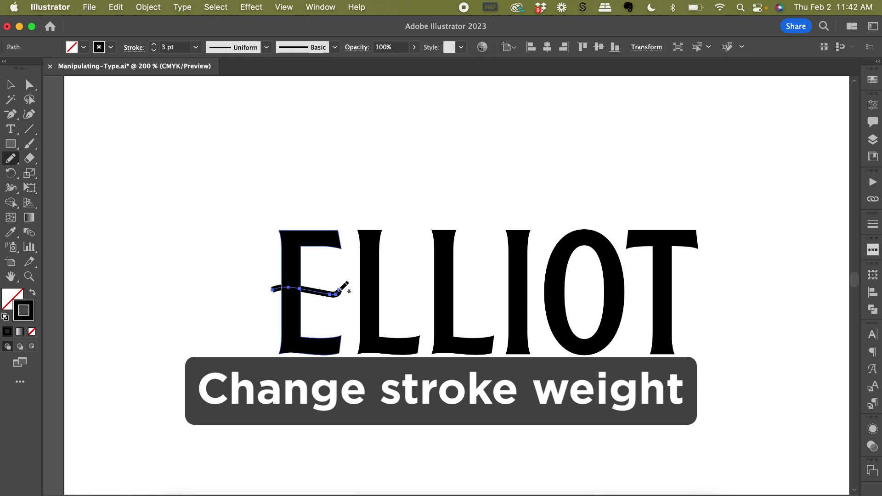
Draw a wavy 6 pt Paintbrush stroke as the E's crossbar in 'ELLIOT'
left_click(195, 47)
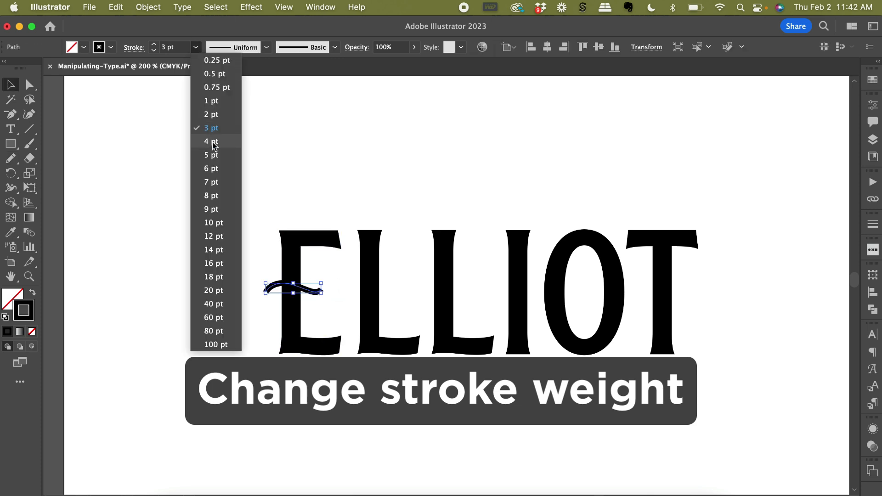
left_click(211, 168)
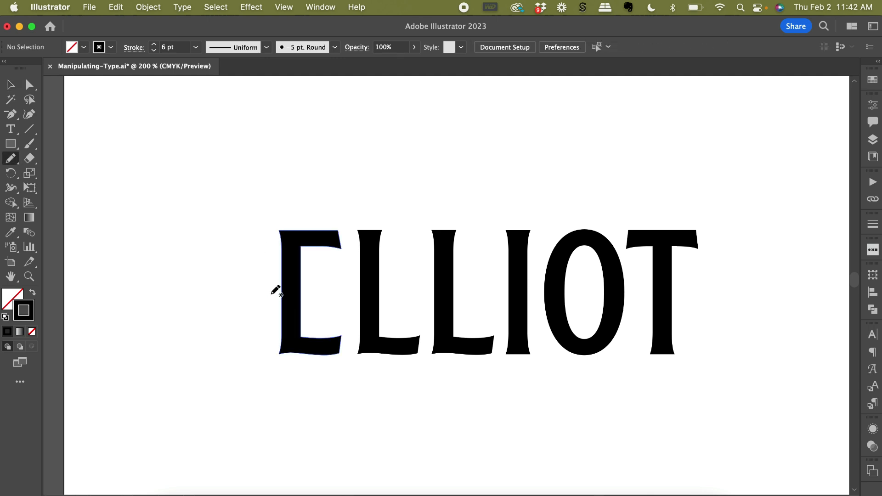
left_click_drag(273, 291, 315, 289)
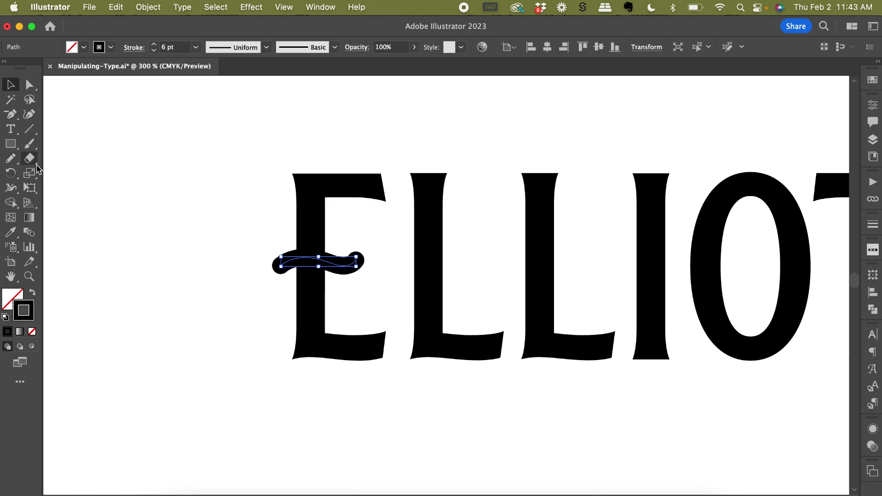
Taper the E's 8 pt crossbar with the Width tool, thick in the middle and thin at the ends
left_click(29, 158)
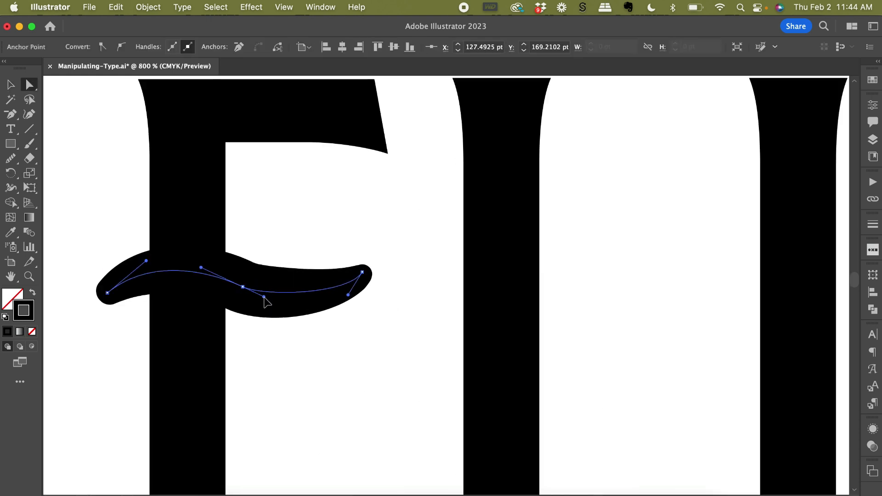
left_click(344, 214)
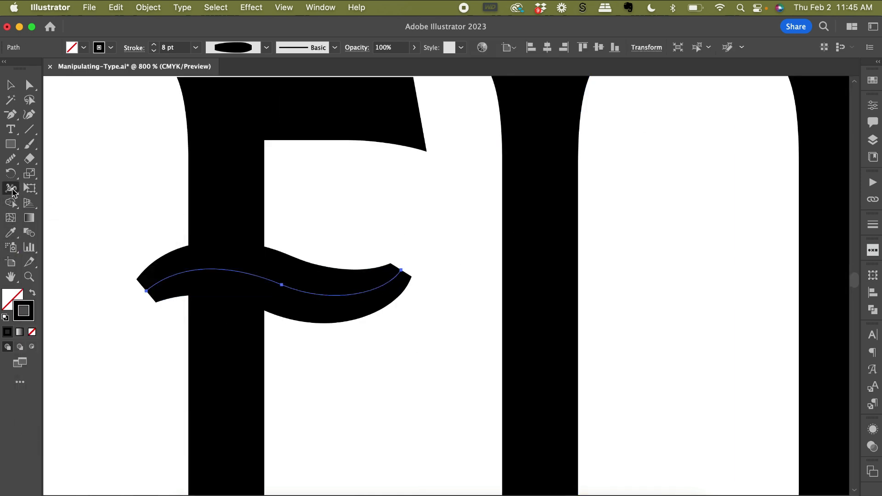
left_click_drag(147, 290, 160, 307)
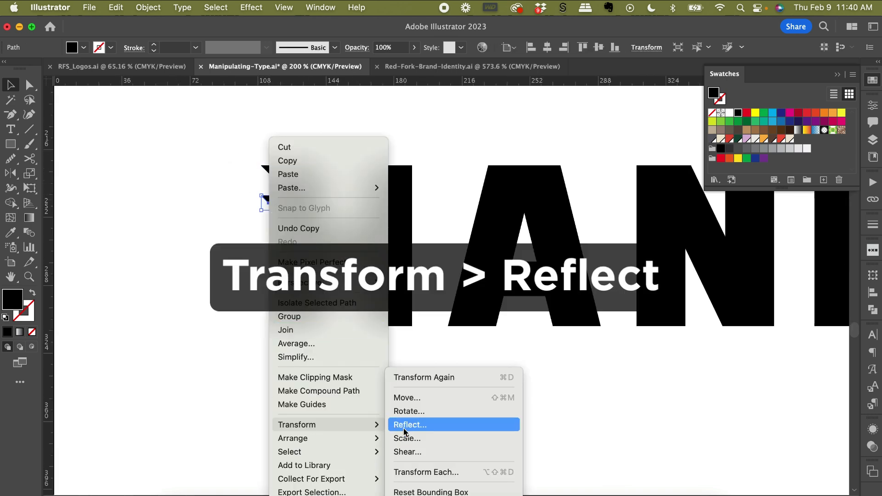
Reflect the drawn triangle serif to mirror it for the H's corners
left_click(410, 424)
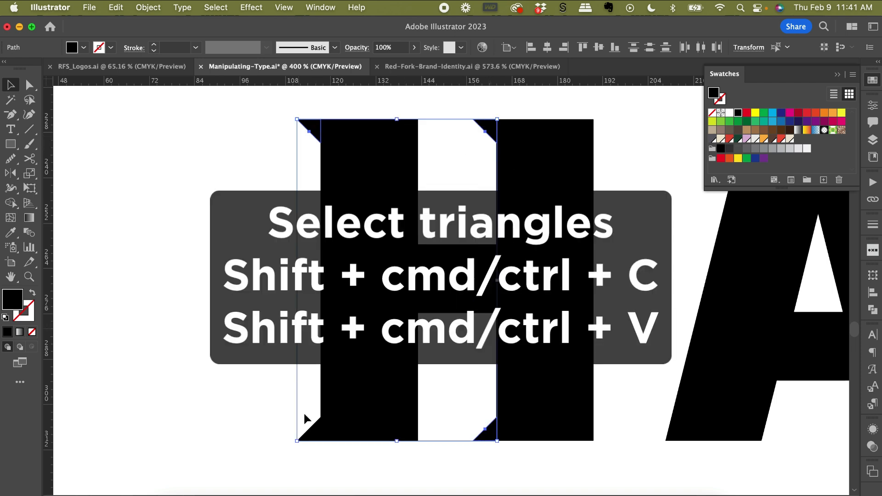
Copy triangle serifs onto the A's apex and both feet
right_click(309, 419)
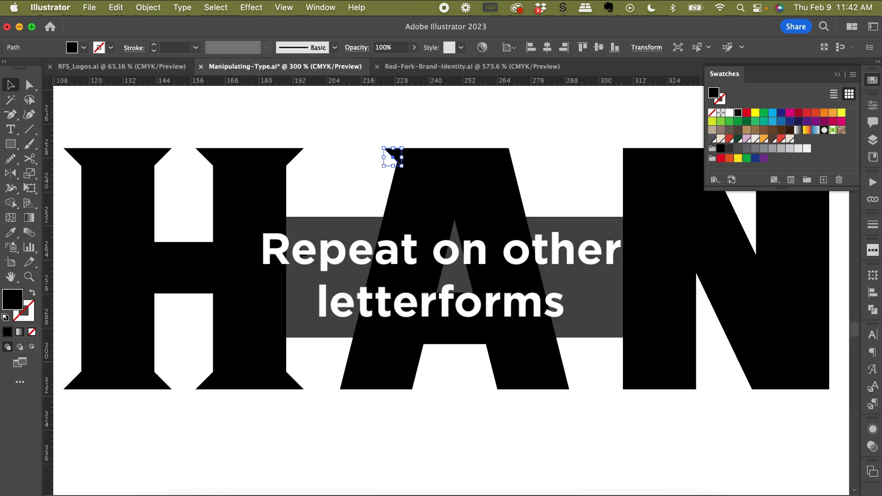
left_click_drag(392, 157, 336, 379)
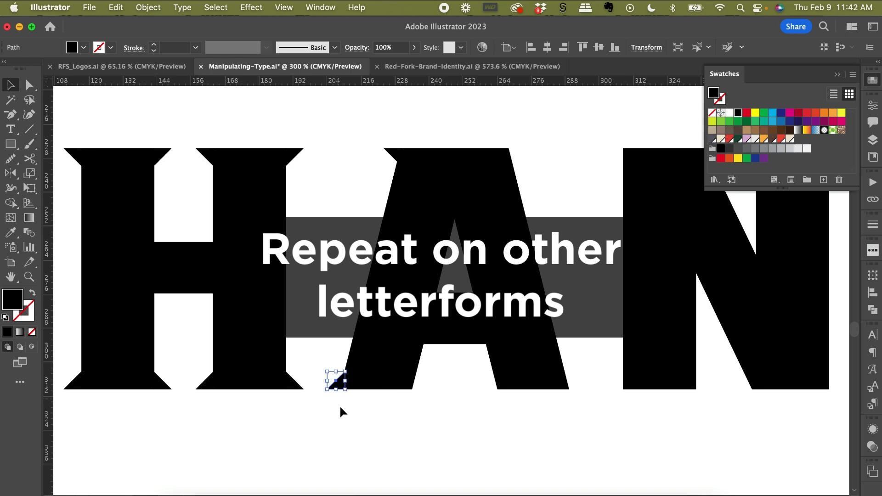
left_click_drag(331, 381, 422, 381)
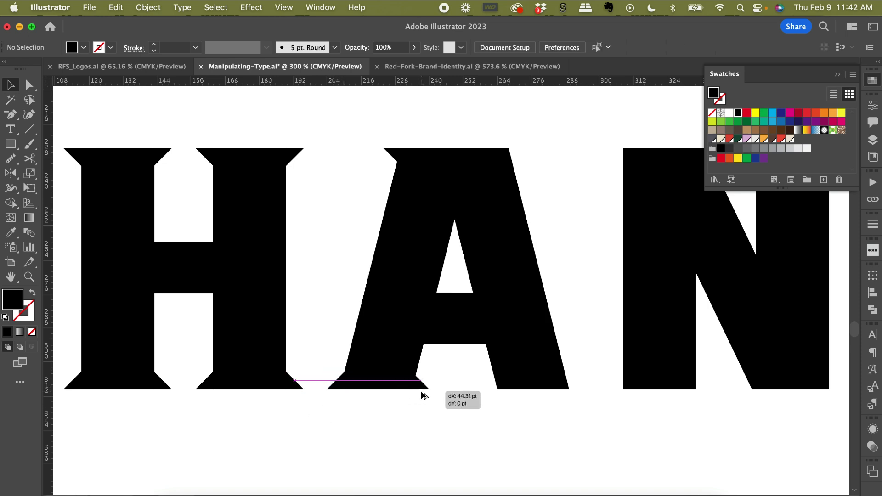
left_click_drag(424, 381, 574, 382)
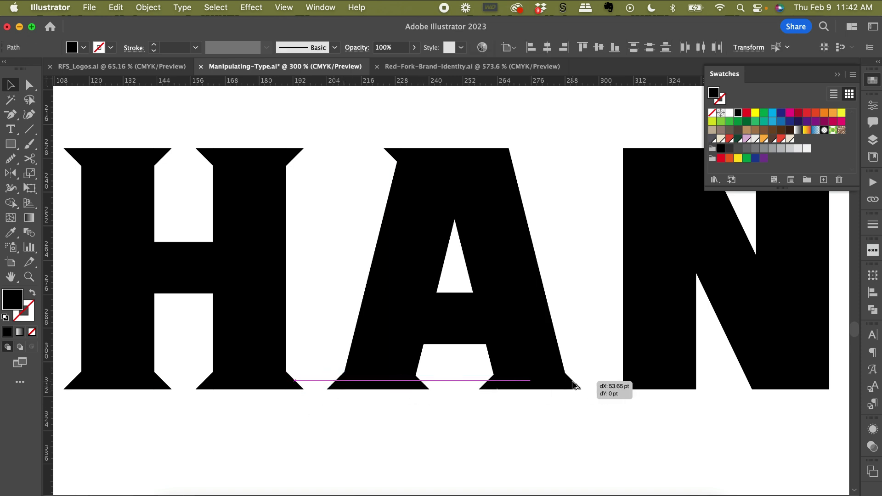